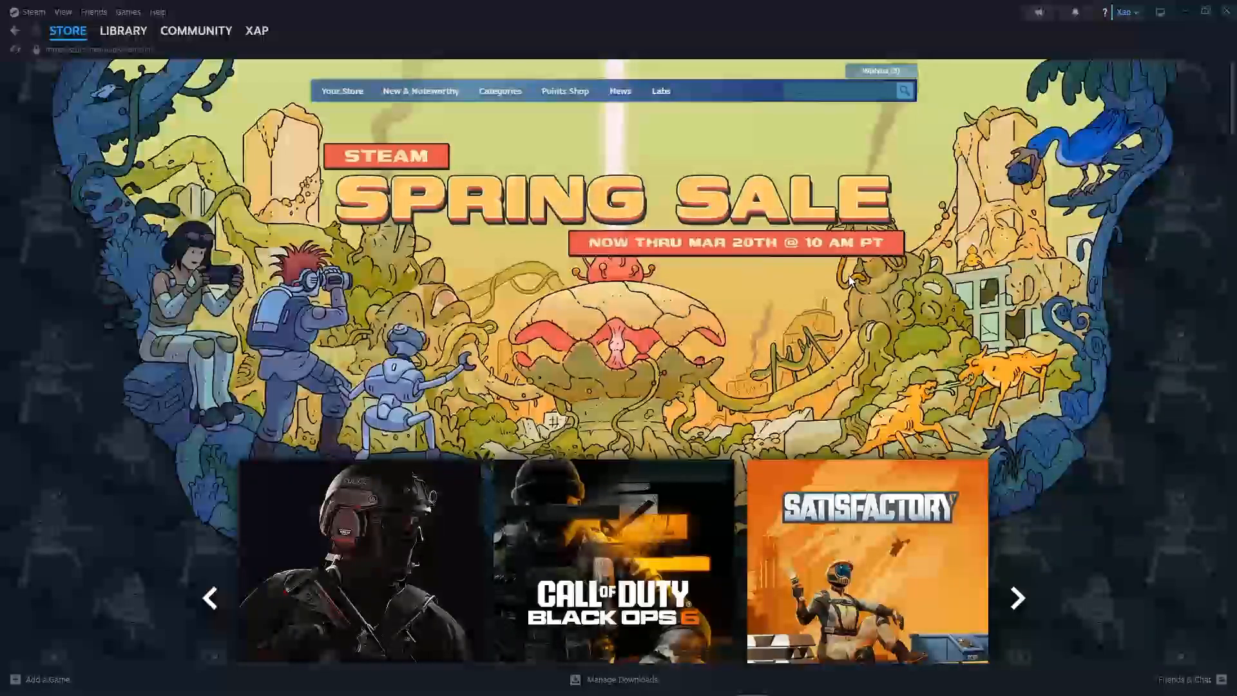
- Open the Steam library and bring up Apex Legends' Properties window on General settings
left_click(123, 31)
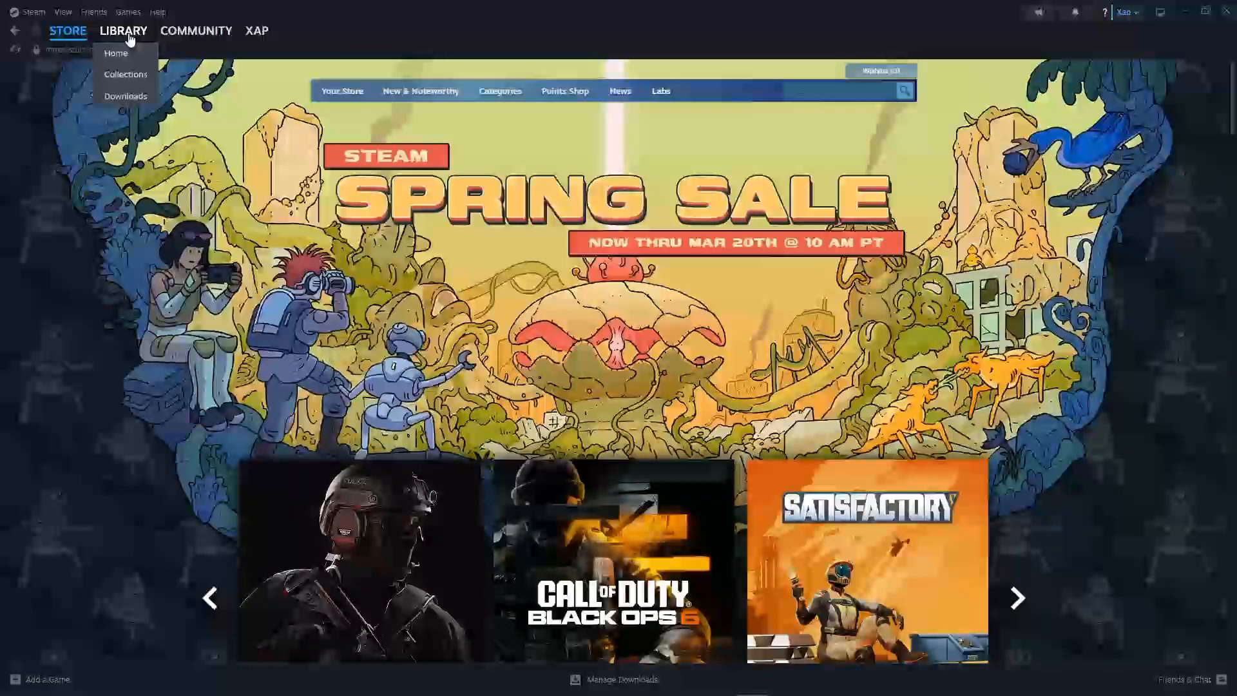
left_click(116, 53)
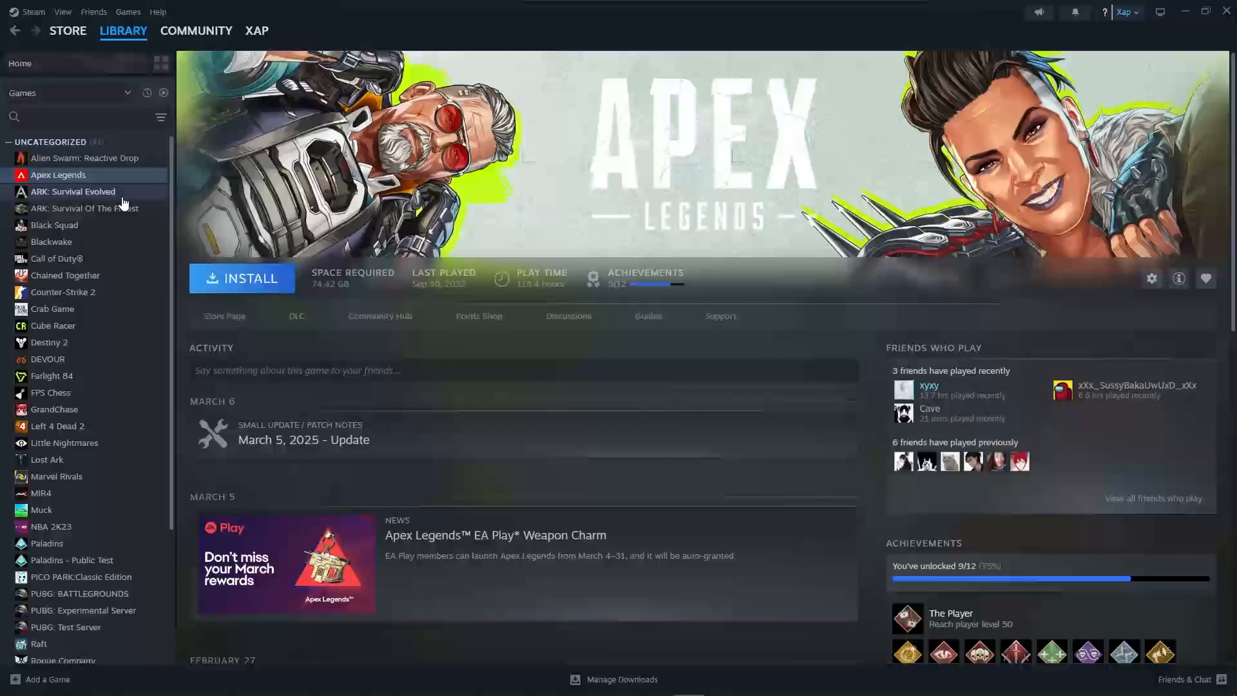
mouse_move(113, 187)
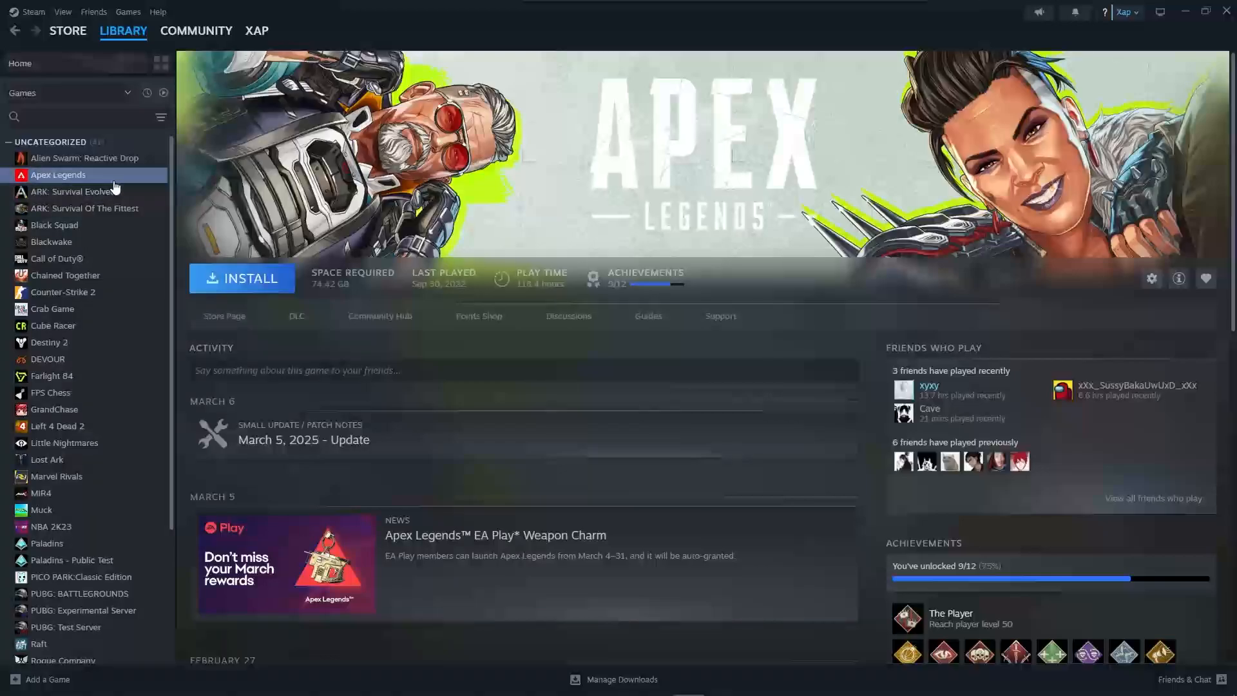
mouse_move(81, 182)
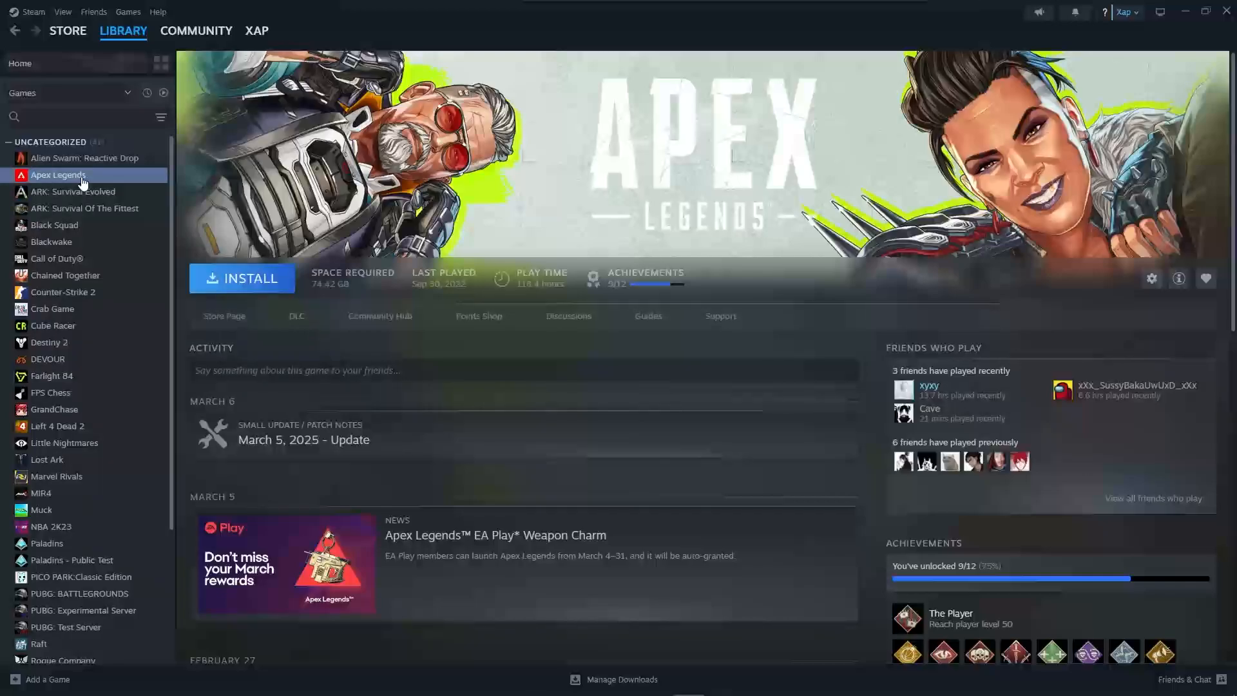
right_click(57, 175)
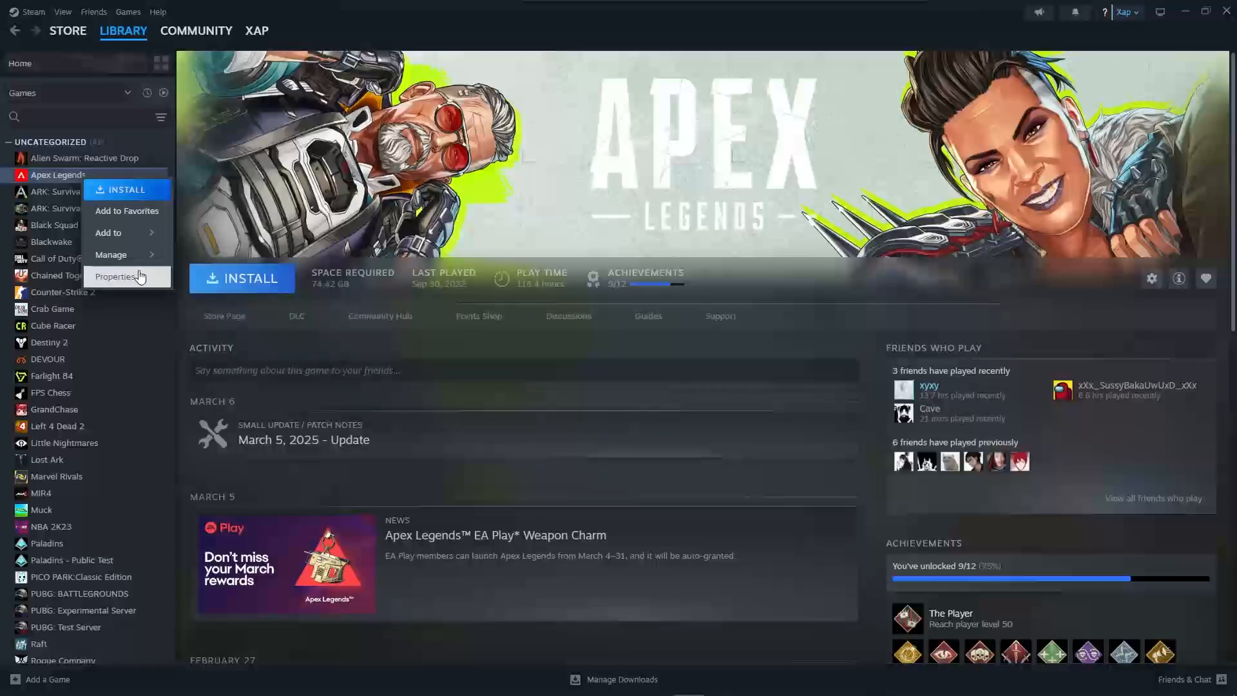
left_click(117, 276)
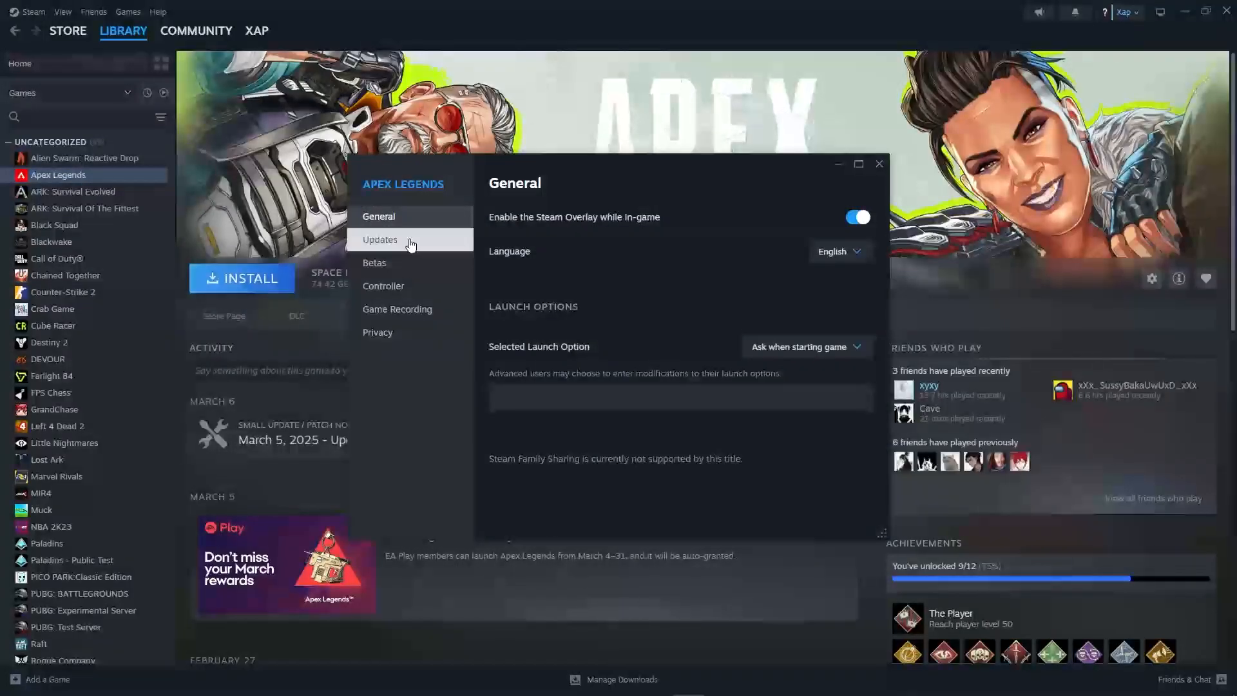
- Switch the Apex Legends Properties window to its Updates page
left_click(380, 240)
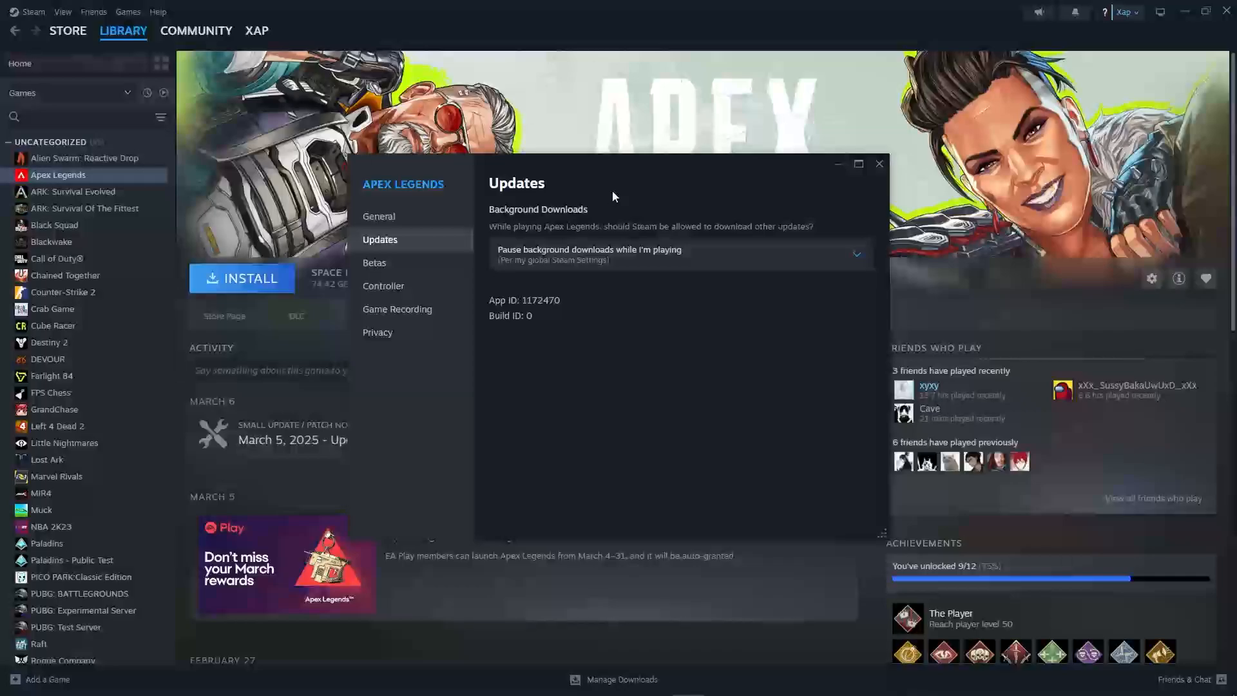
mouse_move(554, 215)
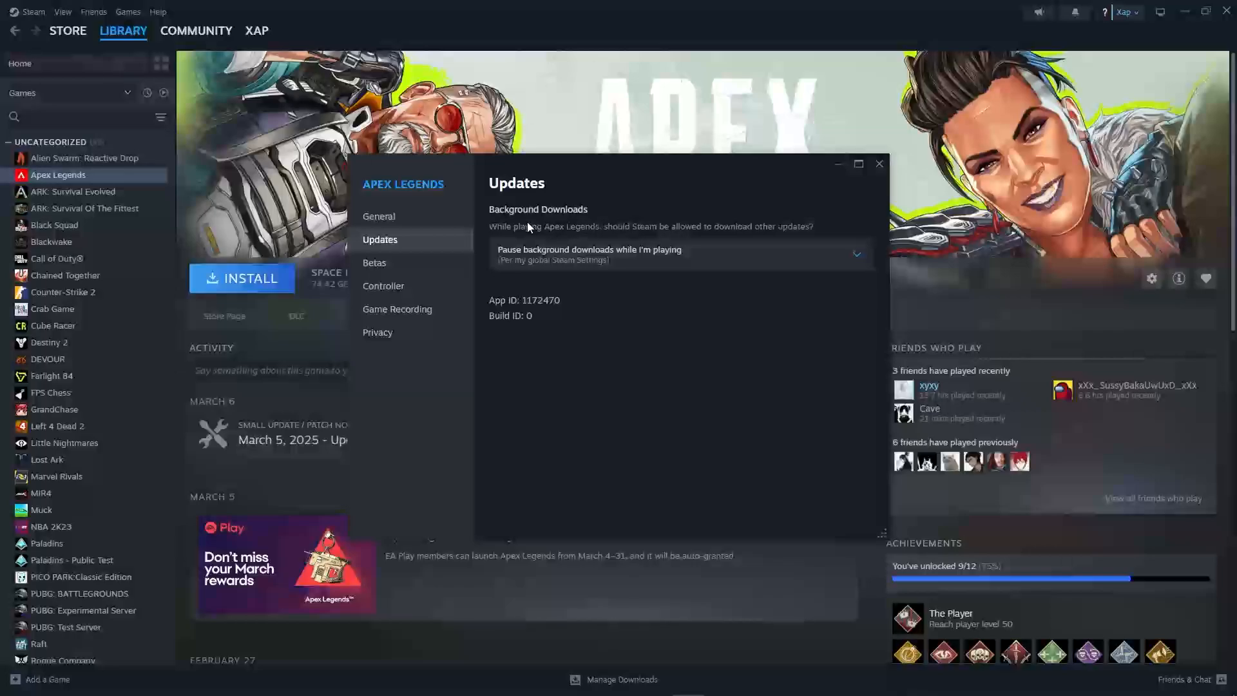
- Check the background downloads dropdown, leave it on pause while playing, and close Properties
left_click(679, 253)
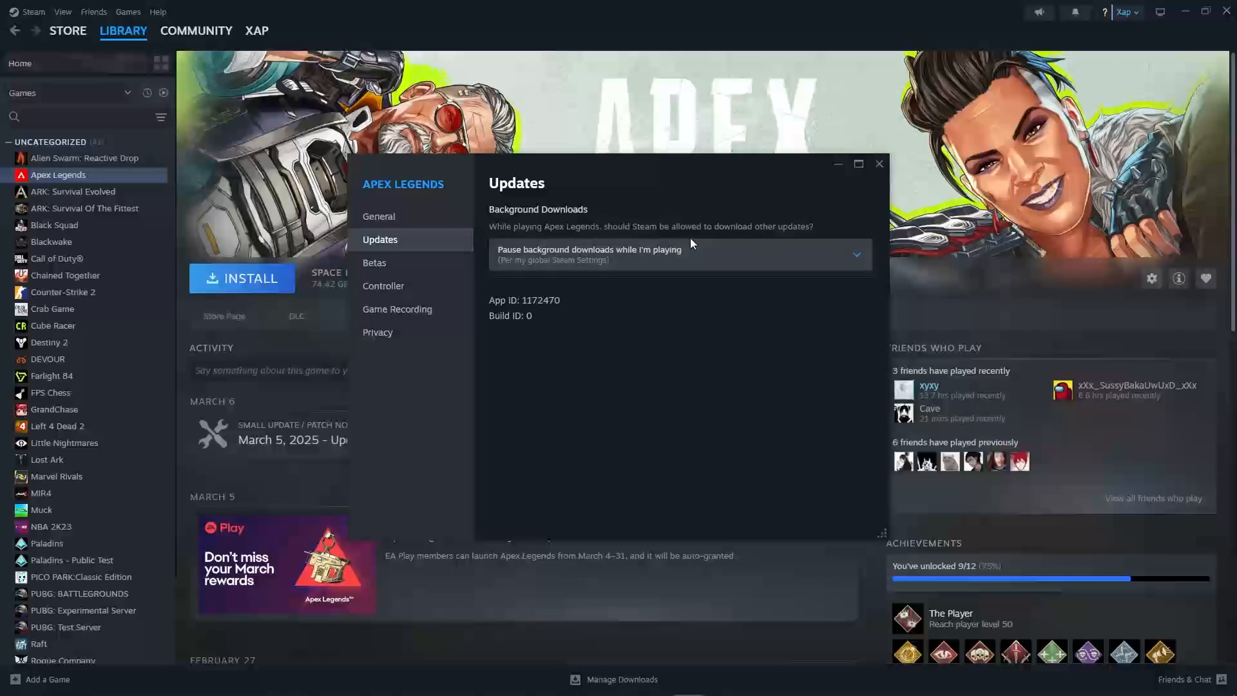
left_click(678, 254)
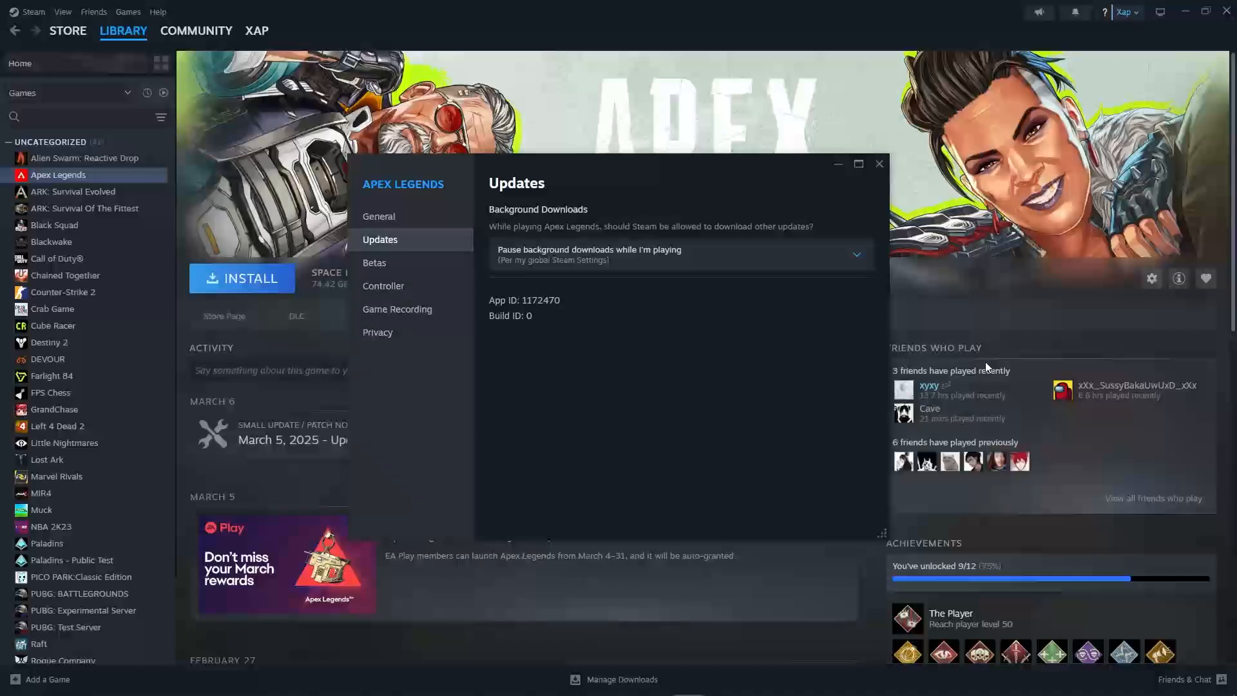
left_click(879, 165)
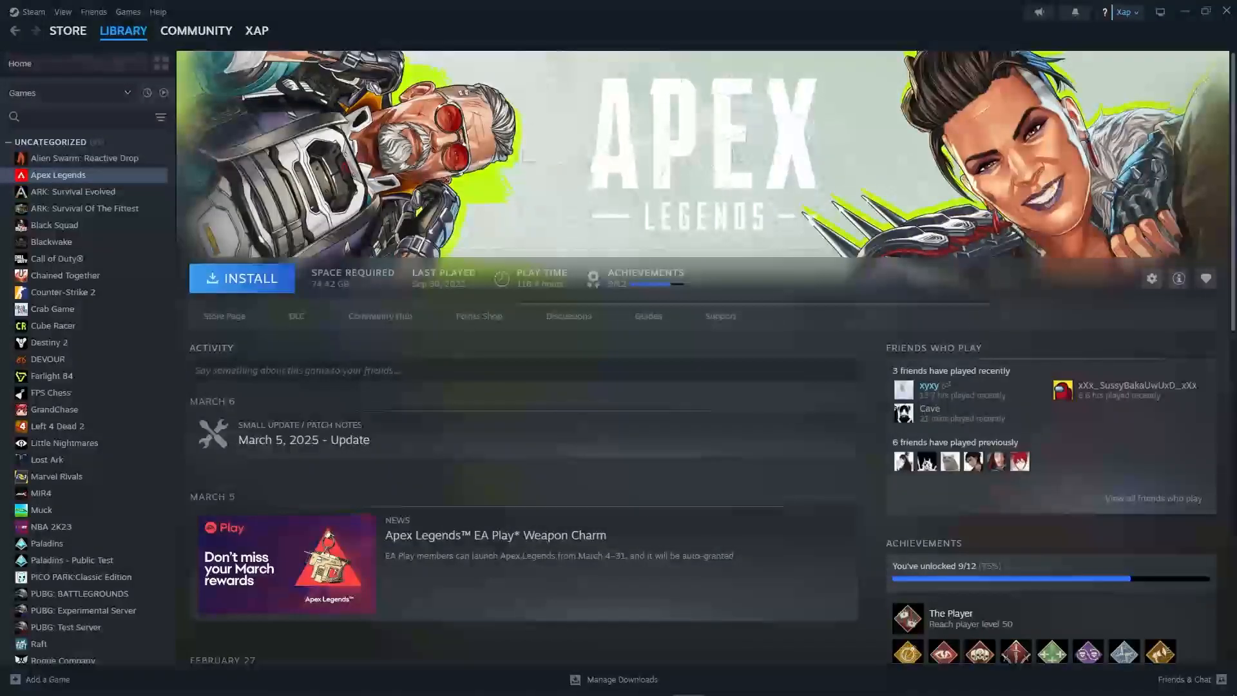